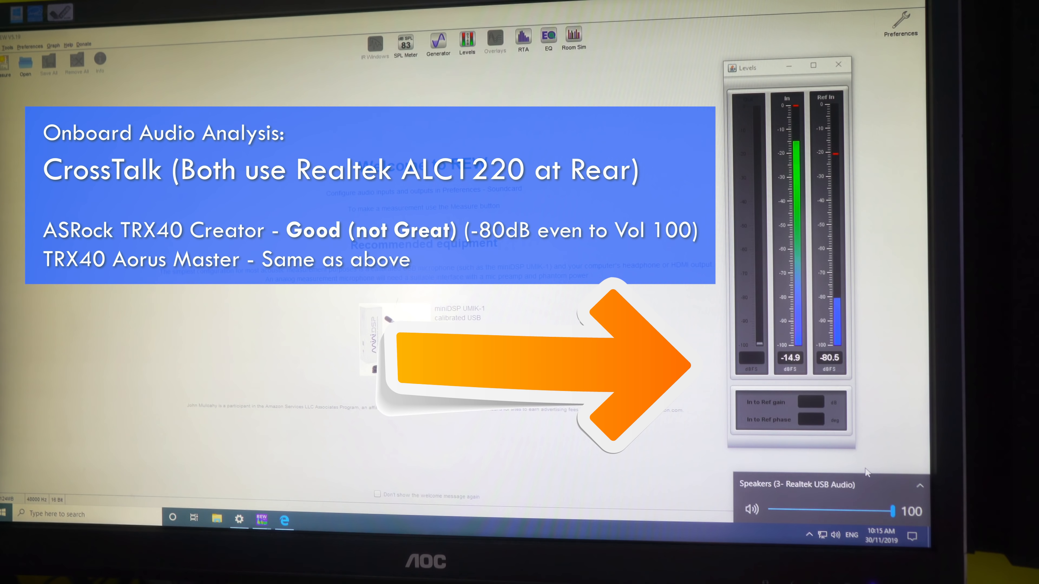
Slide the Realtek Speakers volume from 100 to 0 and back, dropping the REW input meter to about -81 dBFS
drag(901, 510, 765, 510)
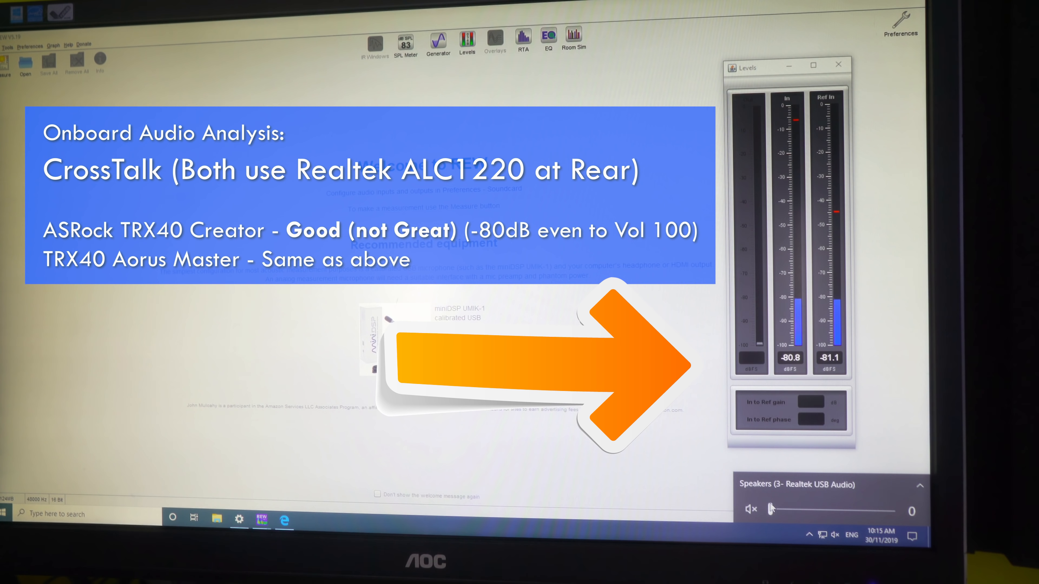
drag(769, 510, 901, 509)
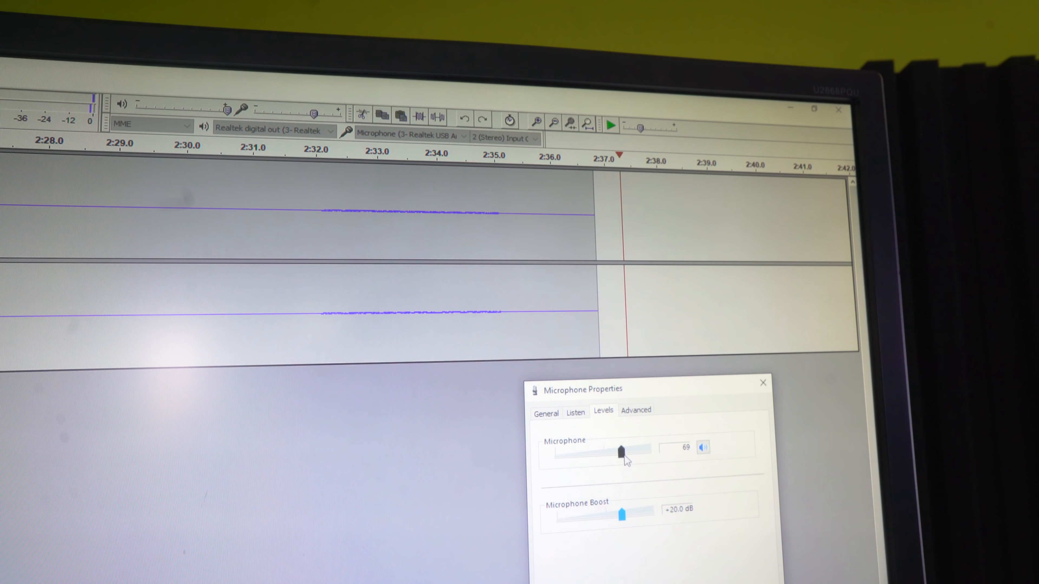
Lower the Microphone Properties input level slider from 69 to 52
drag(620, 451, 603, 453)
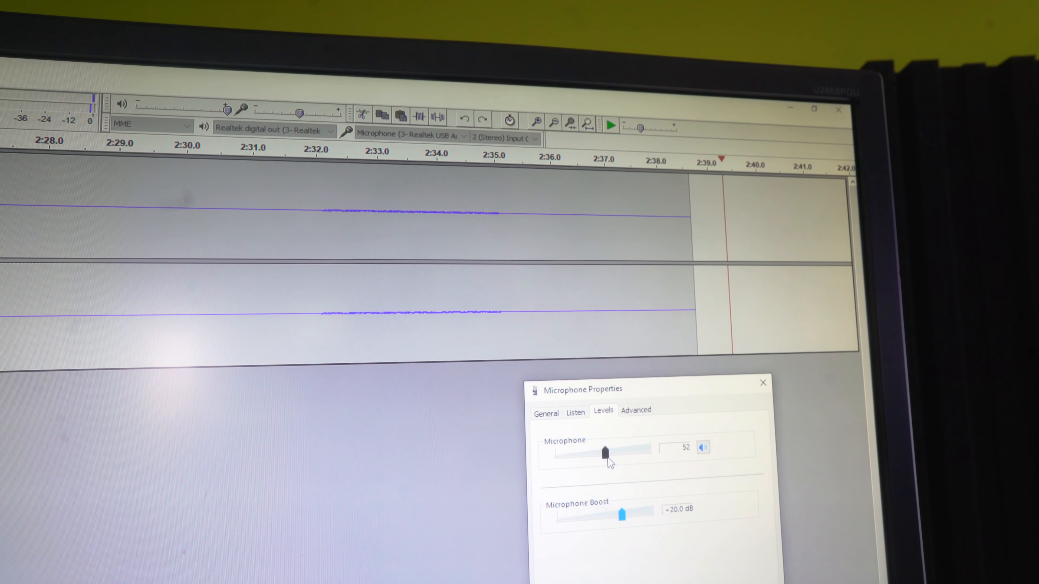